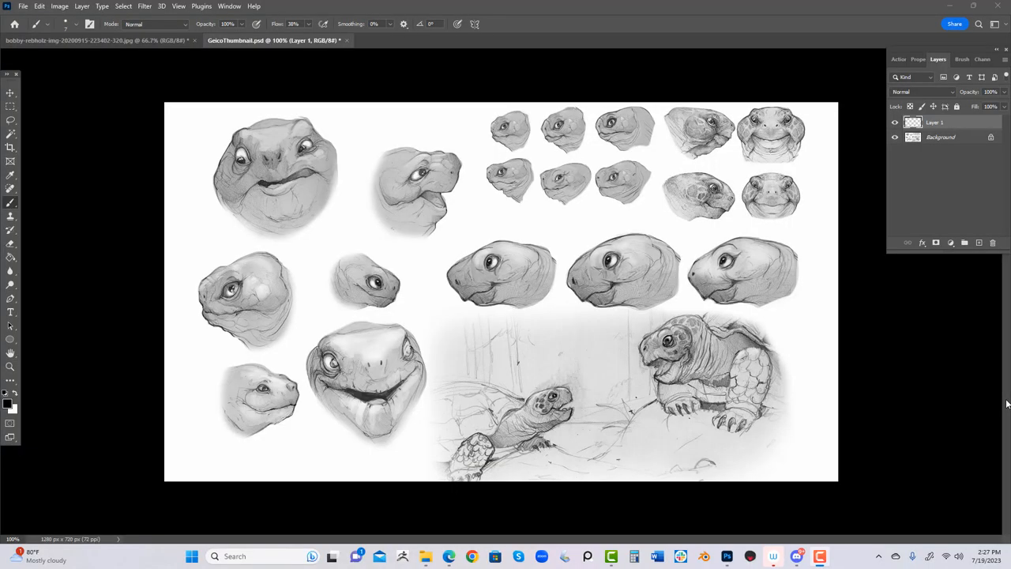
pyautogui.moveTo(660, 276)
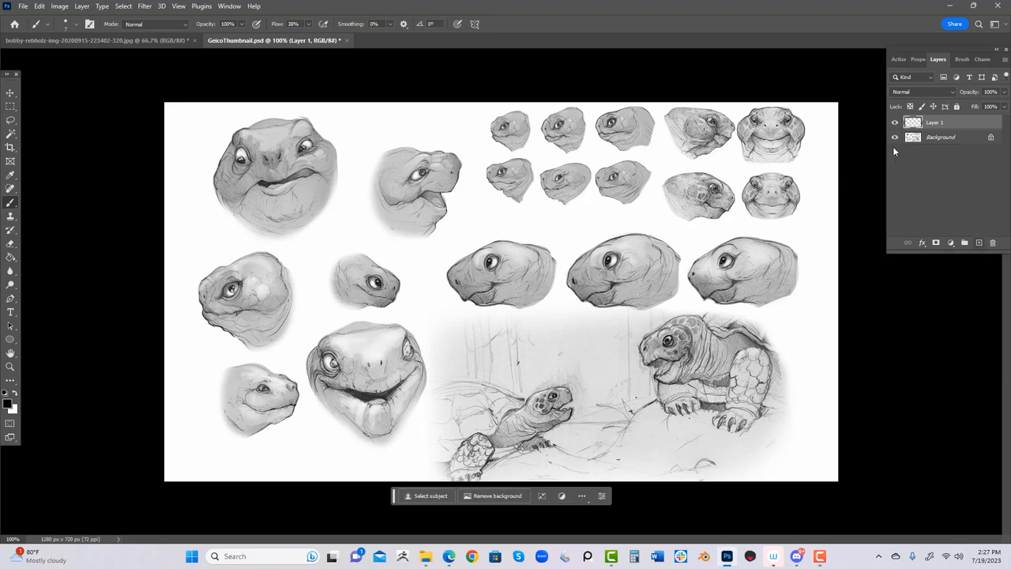
pyautogui.moveTo(553, 243)
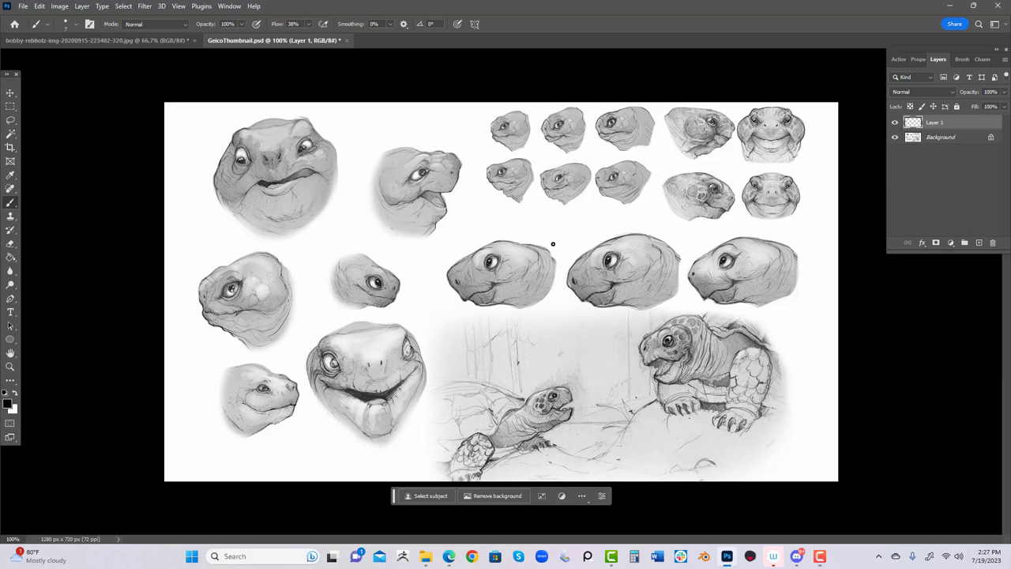
pyautogui.moveTo(539, 245)
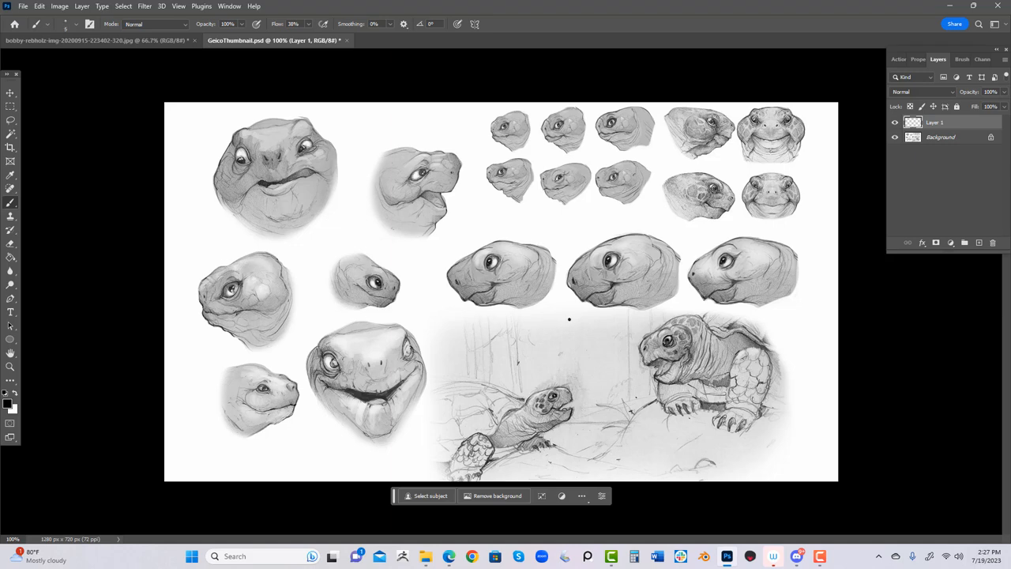
pyautogui.moveTo(564, 337)
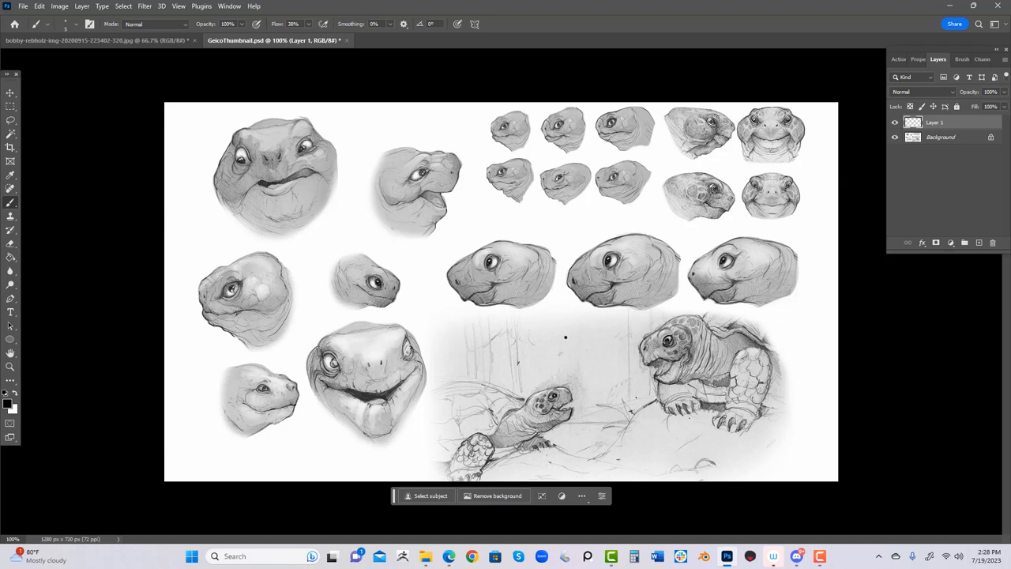
pyautogui.moveTo(559, 334)
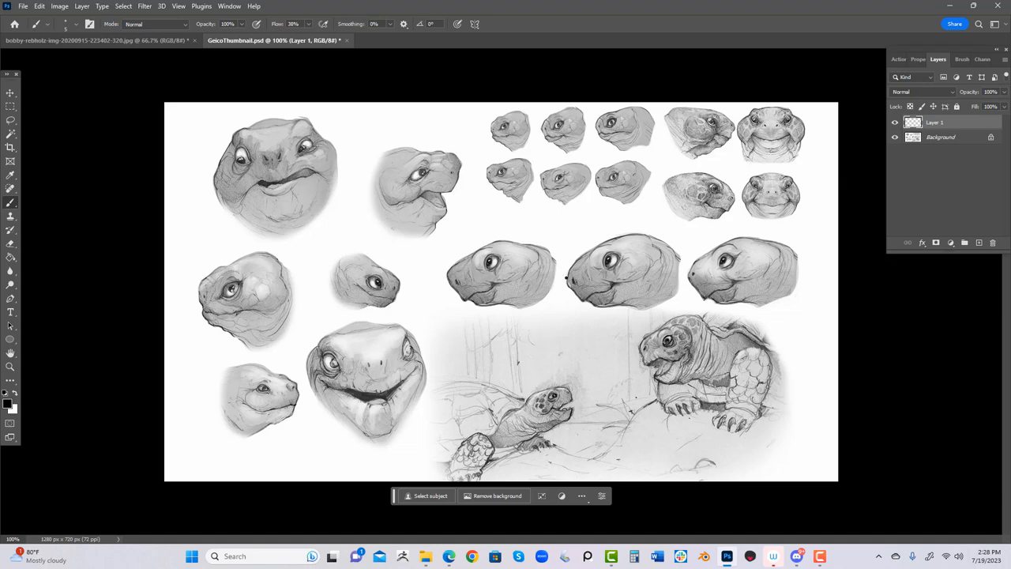
pyautogui.moveTo(572, 339)
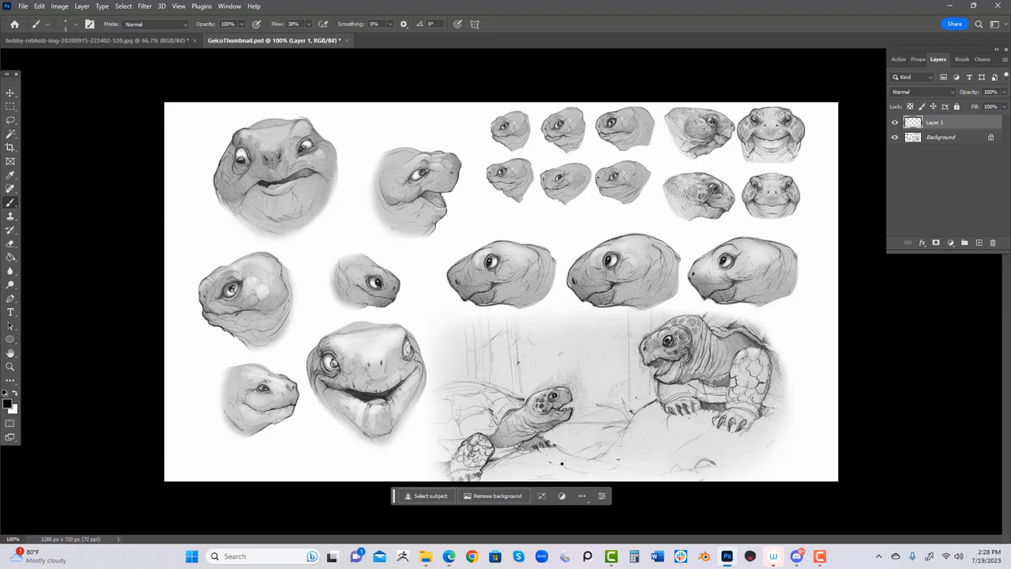
pyautogui.moveTo(575, 457)
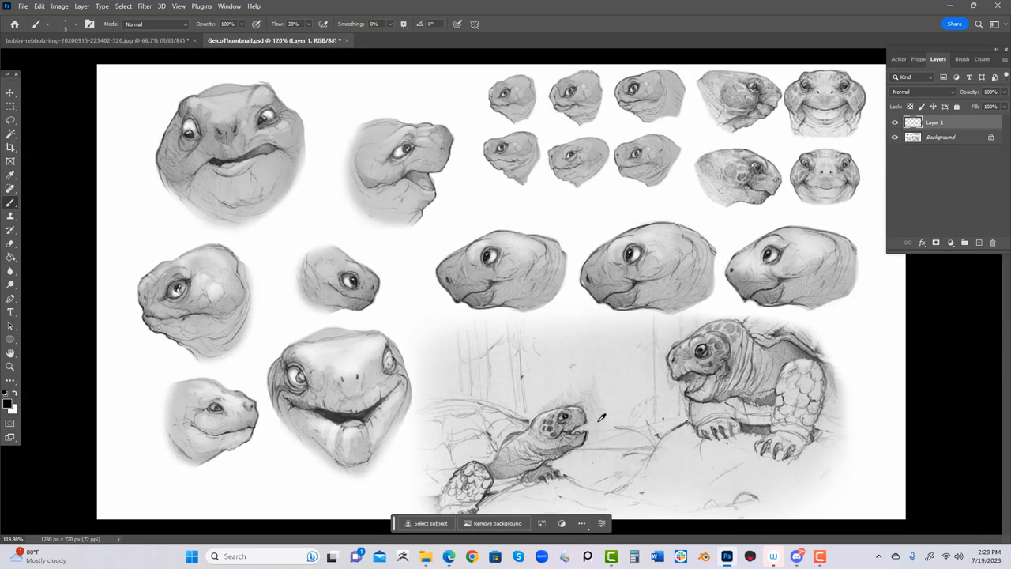
pyautogui.moveTo(545, 292)
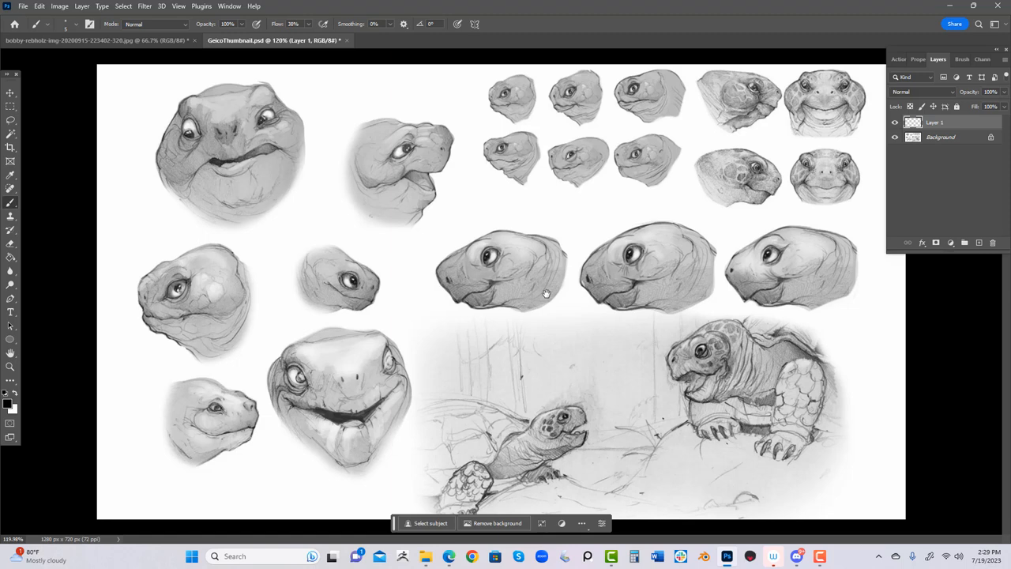
pyautogui.moveTo(678, 201)
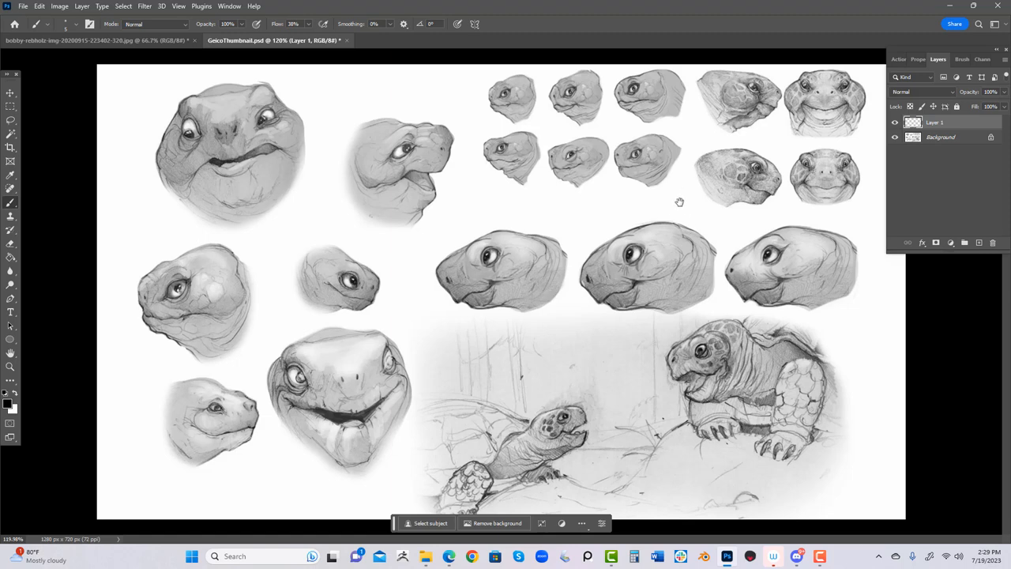
pyautogui.moveTo(693, 441)
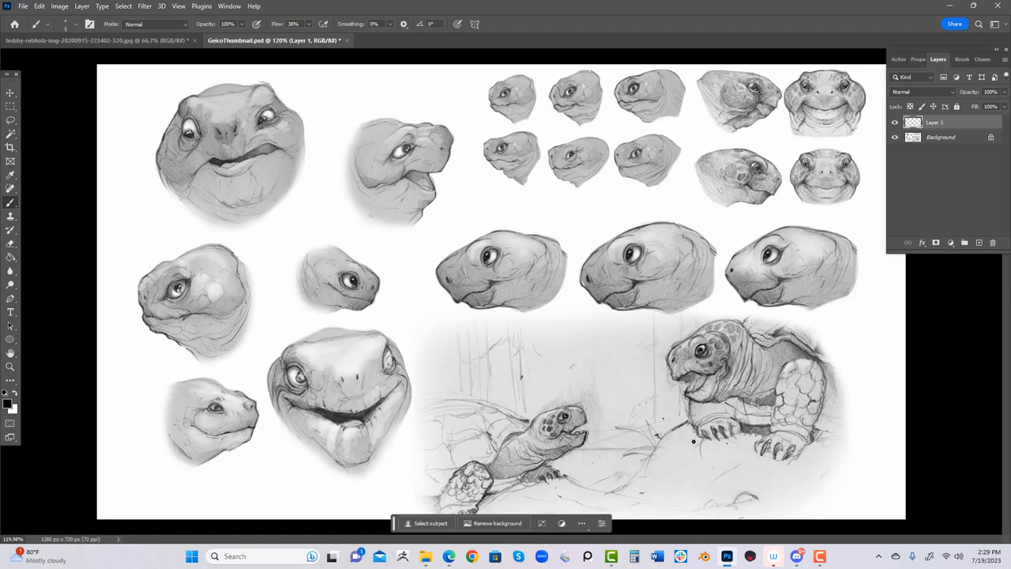
pyautogui.moveTo(668, 471)
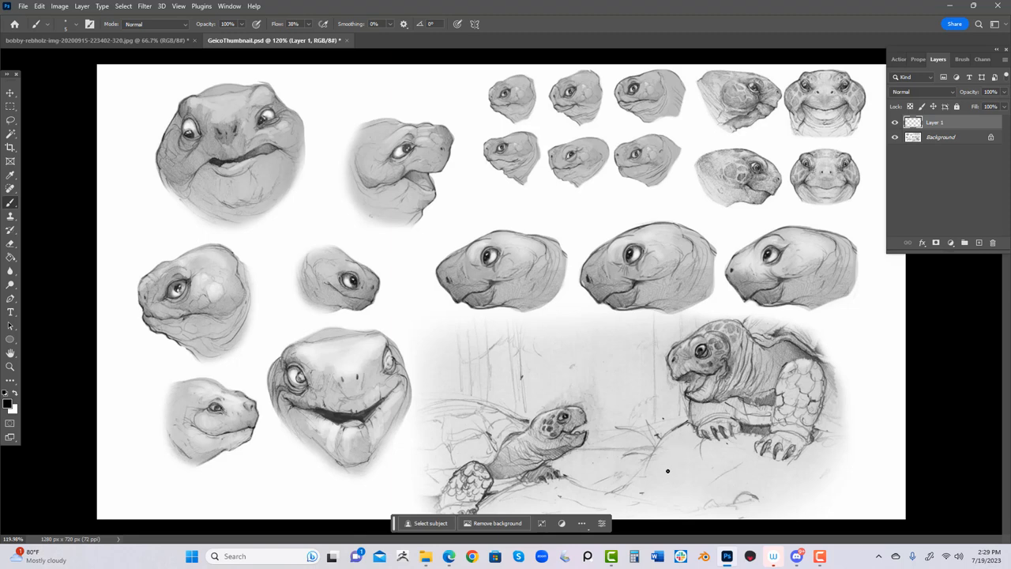
pyautogui.moveTo(667, 437)
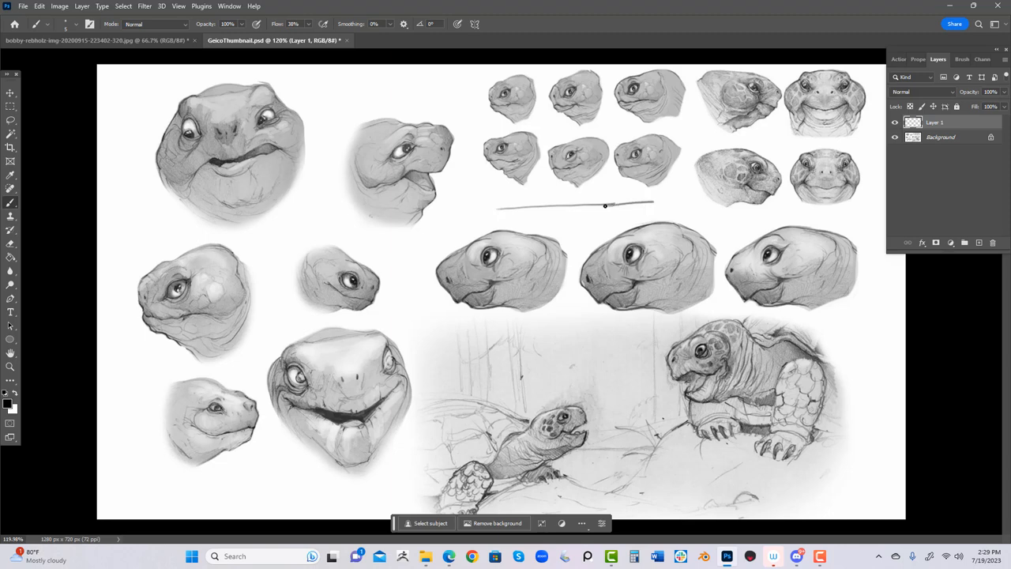
# Draw boxes around the six small heads and four top-right heads, labelling them CHILD.
pyautogui.moveTo(474, 71); pyautogui.dragTo(659, 201)
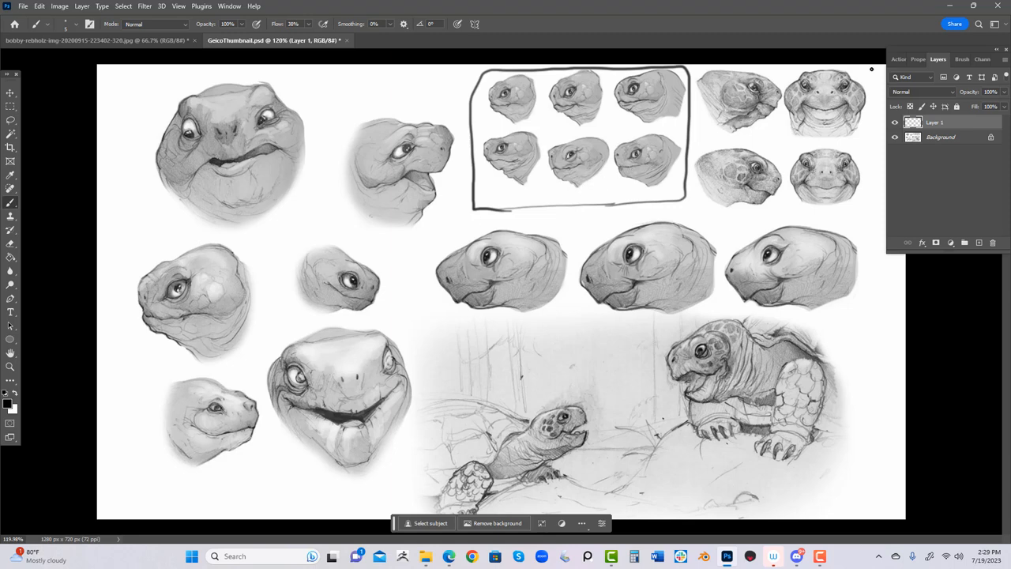
pyautogui.moveTo(694, 71); pyautogui.dragTo(861, 214)
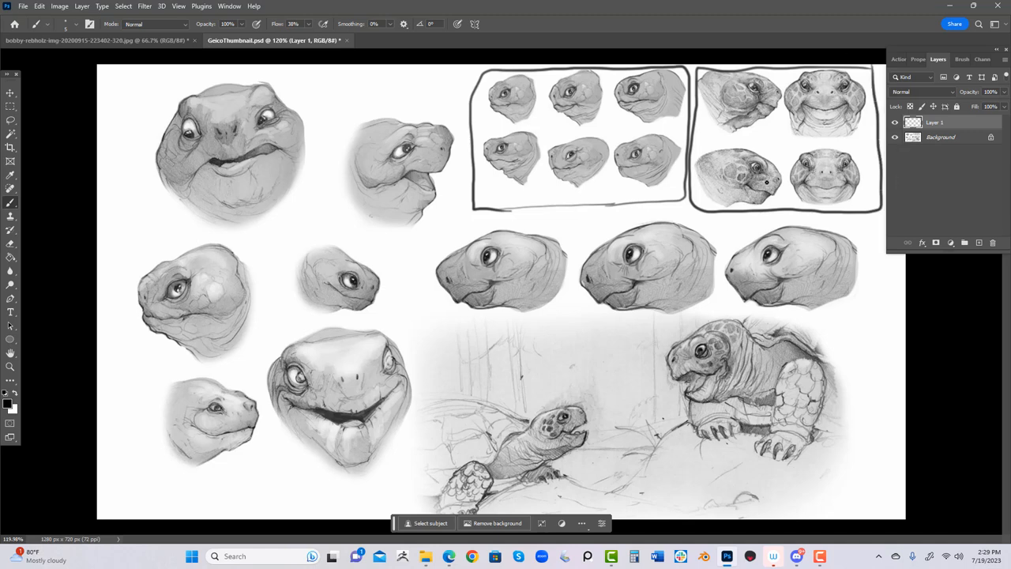
pyautogui.moveTo(745, 135)
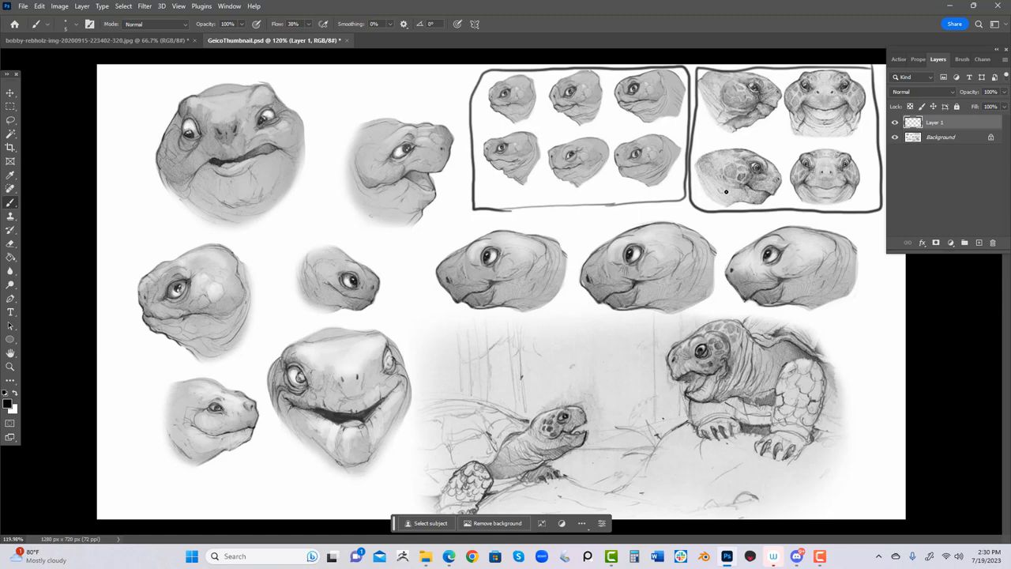
pyautogui.moveTo(732, 217)
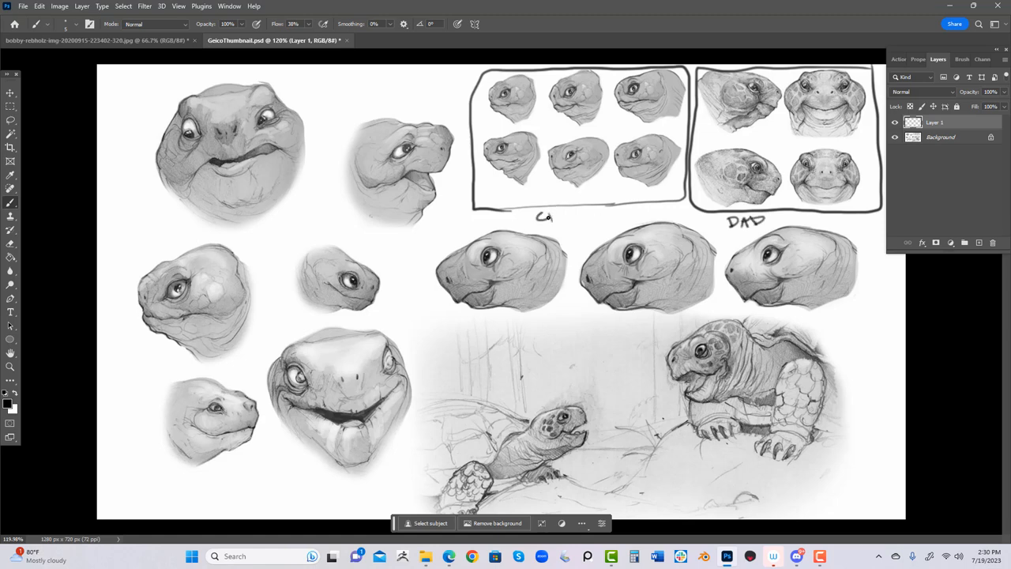
pyautogui.write('CHILD')
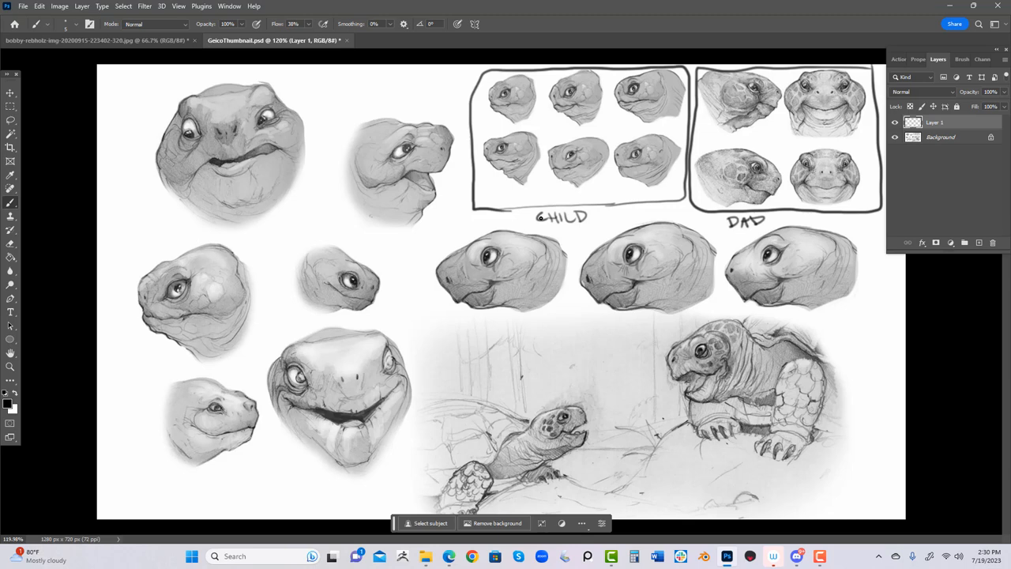
pyautogui.moveTo(455, 134)
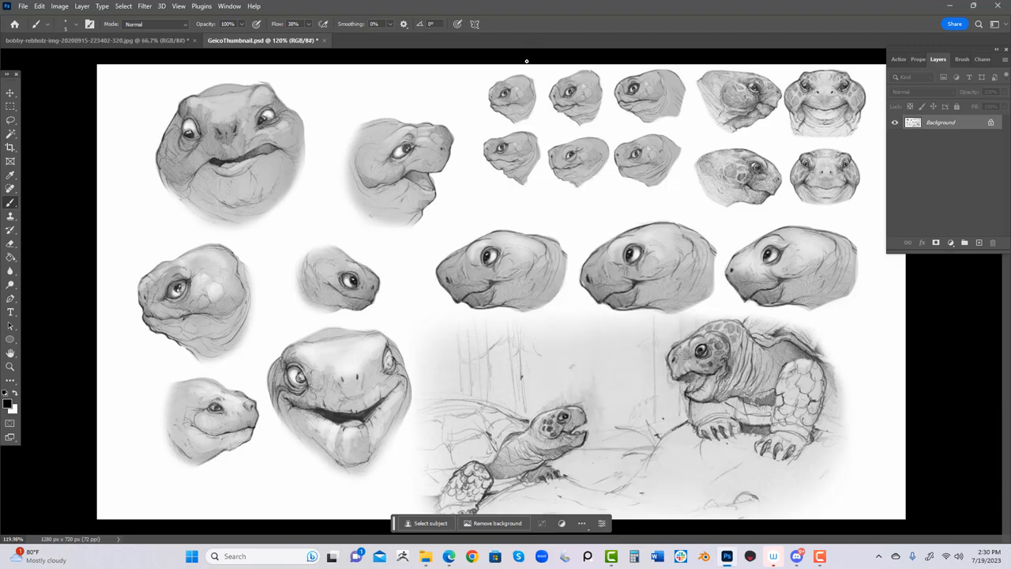
pyautogui.moveTo(573, 352)
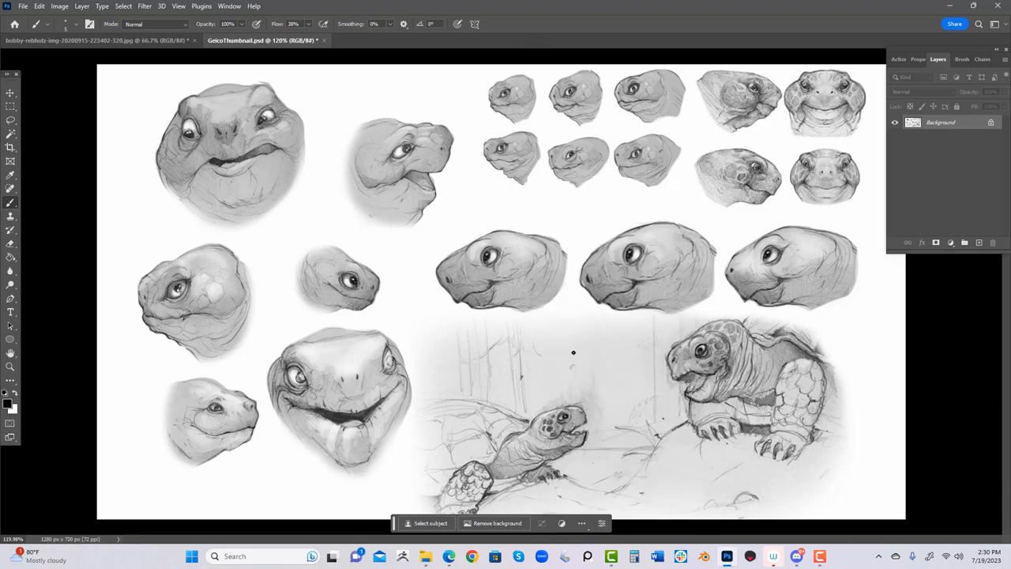
pyautogui.moveTo(429, 257)
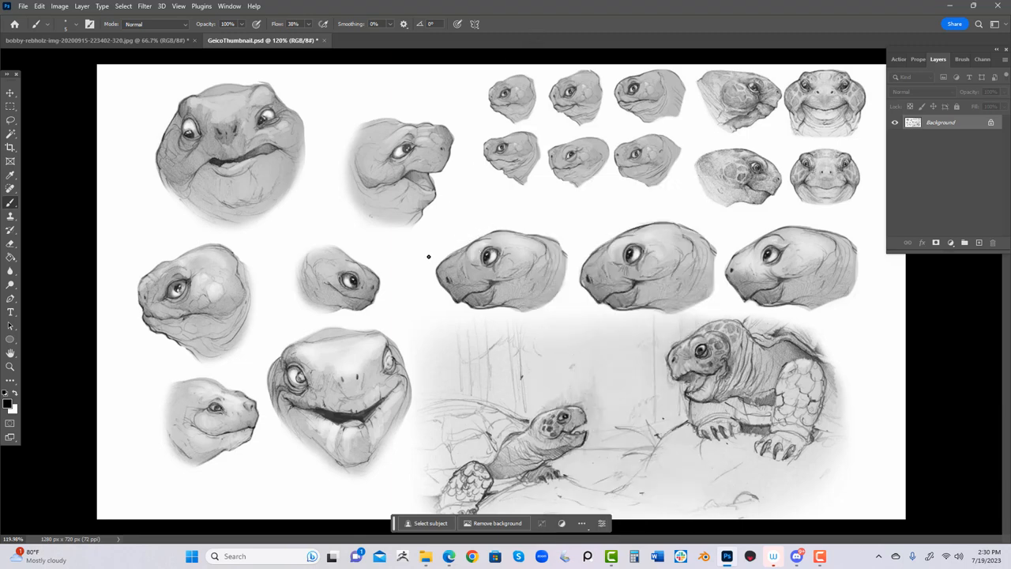
# Sketch a small curved stroke beside the first side-profile turtle head.
pyautogui.moveTo(430, 253); pyautogui.dragTo(432, 296)
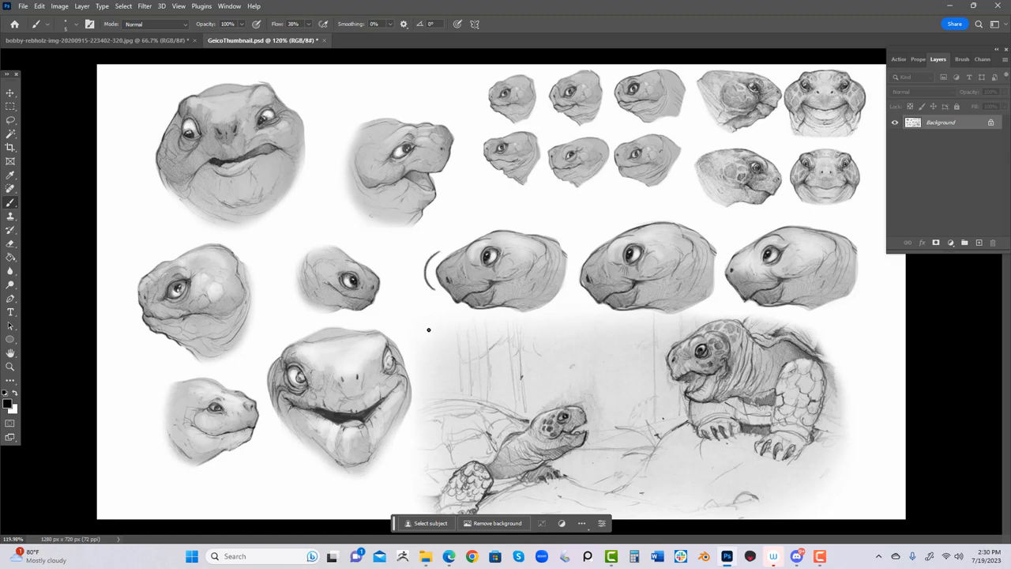
pyautogui.moveTo(595, 239)
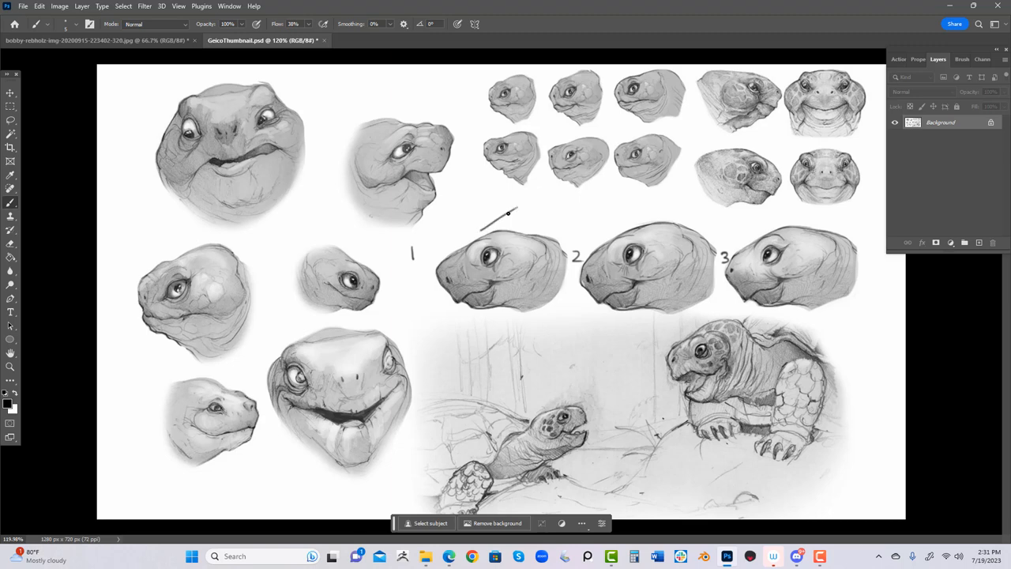
# Paint two short tick strokes beneath the chosen small head sketches.
pyautogui.moveTo(514, 211); pyautogui.dragTo(422, 265)
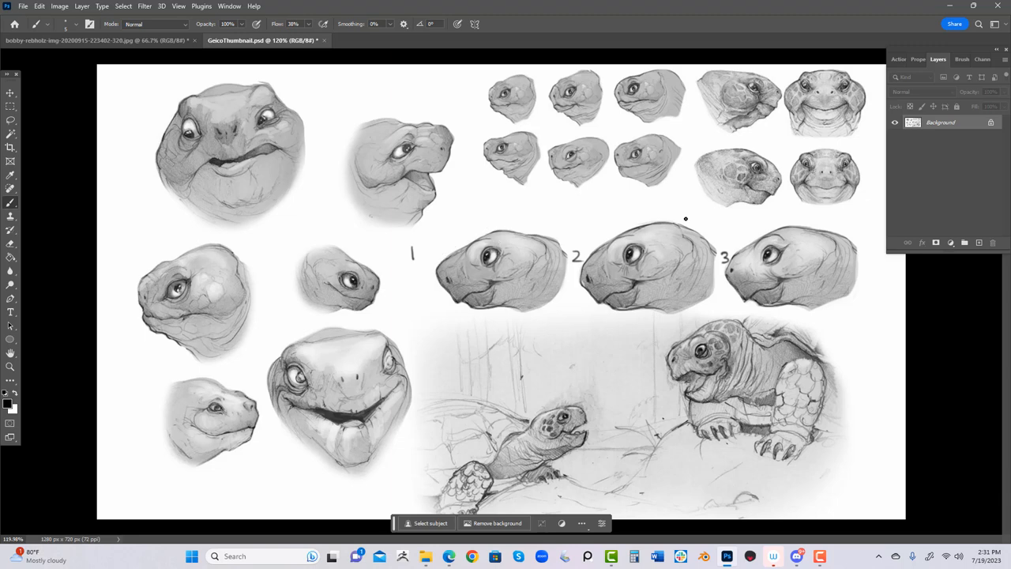
pyautogui.moveTo(686, 219); pyautogui.dragTo(577, 287)
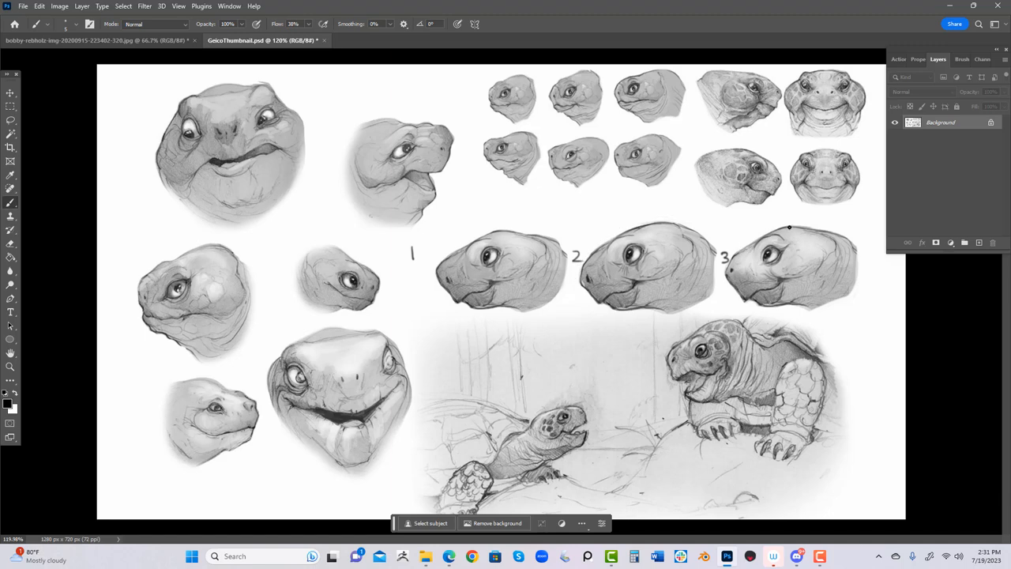
pyautogui.moveTo(837, 227)
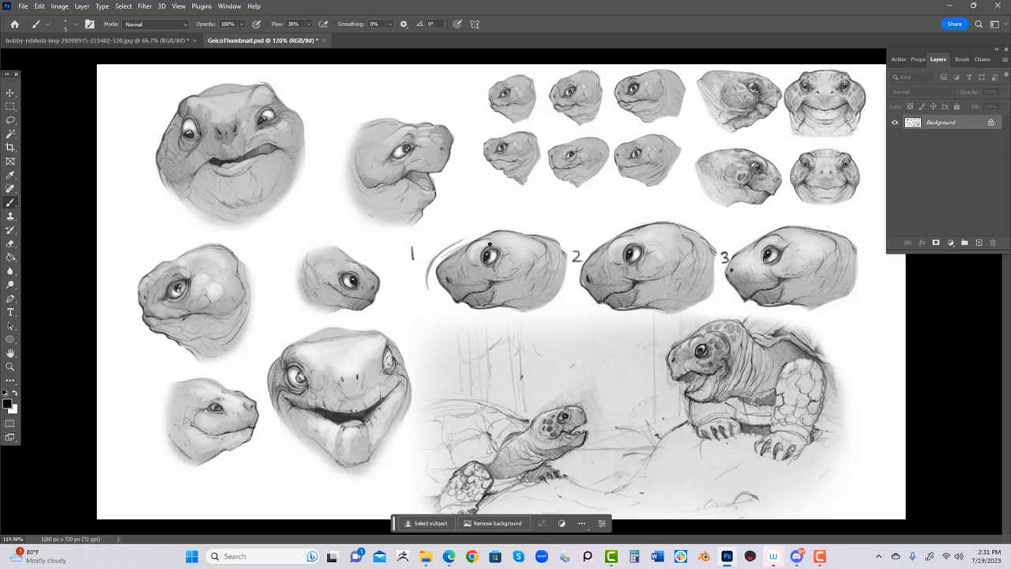
pyautogui.moveTo(501, 246)
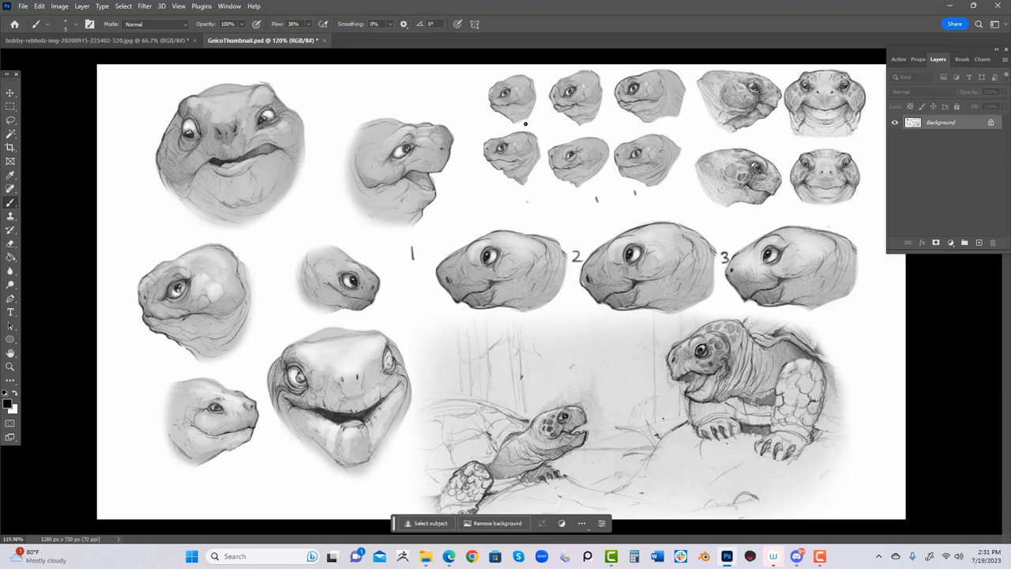
pyautogui.moveTo(512, 71)
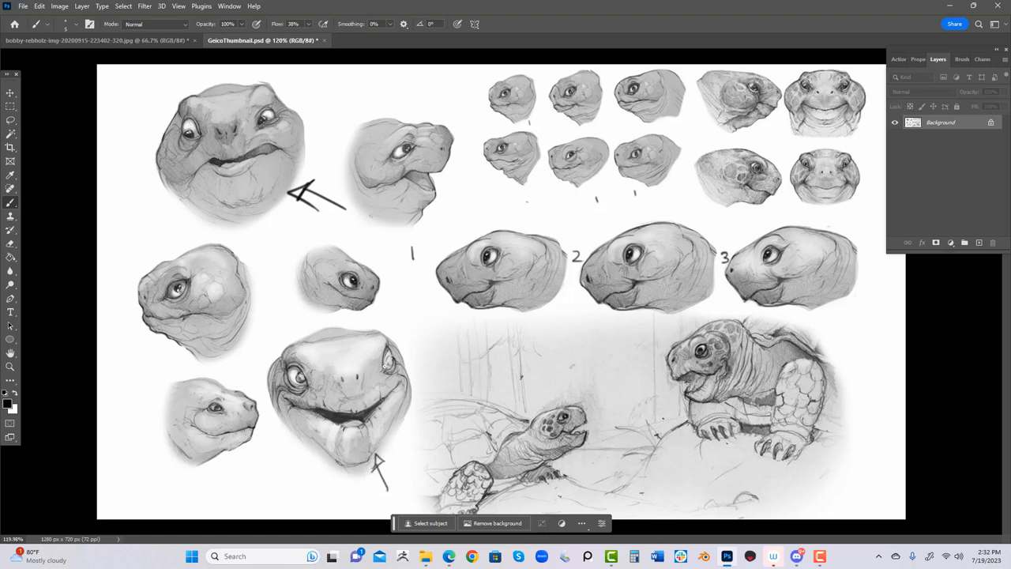
pyautogui.moveTo(403, 390)
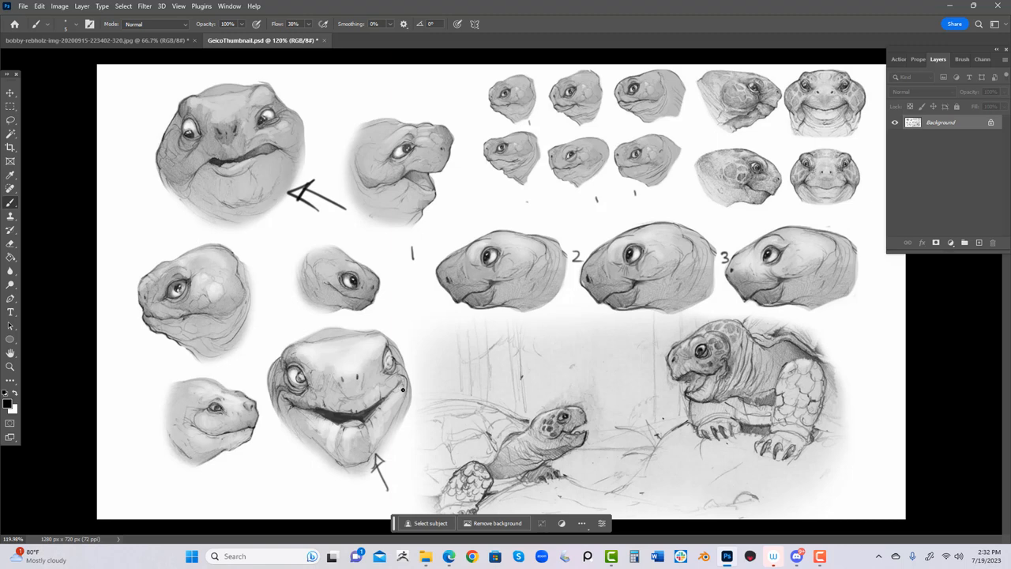
pyautogui.moveTo(417, 405)
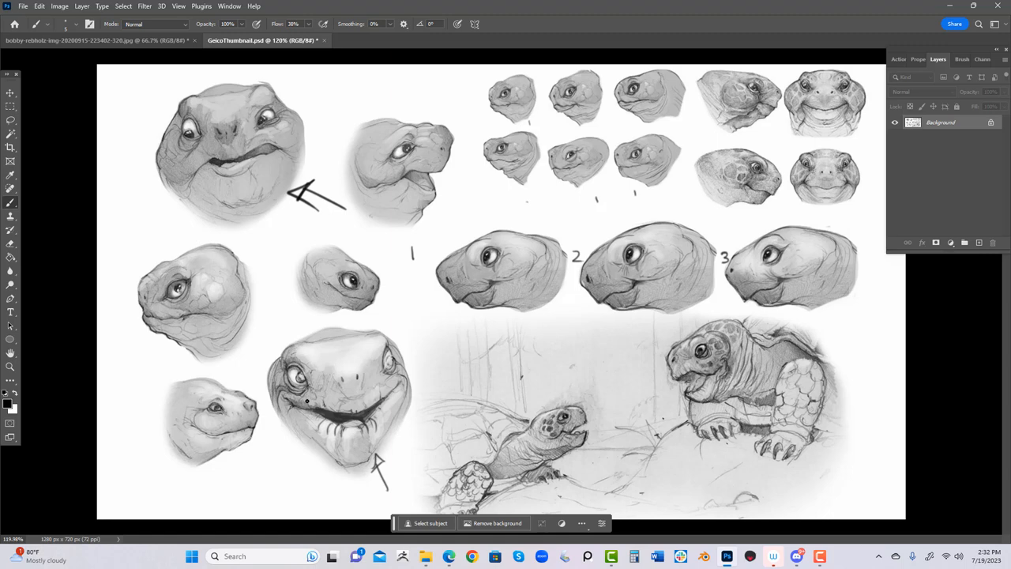
pyautogui.moveTo(461, 206)
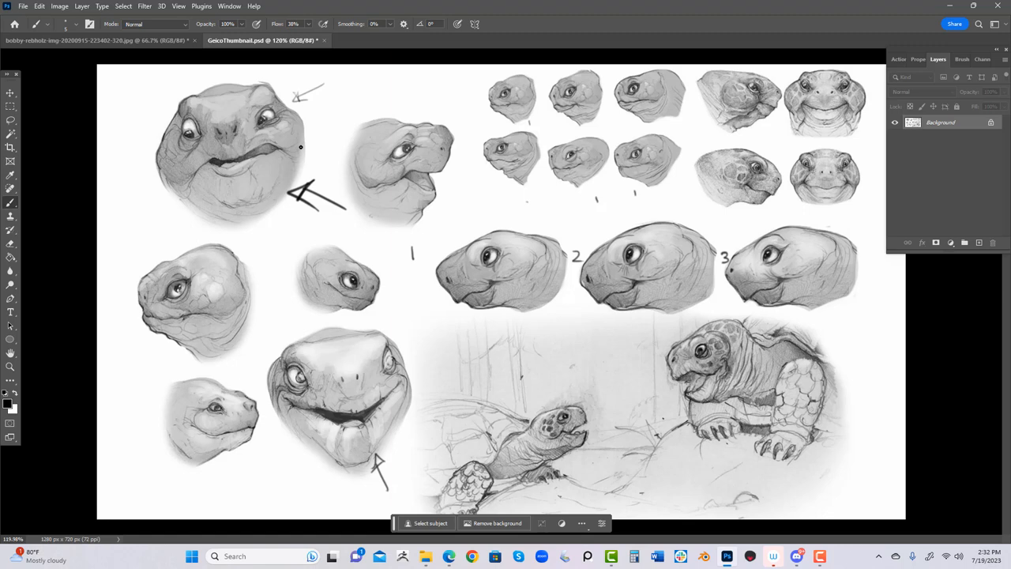
pyautogui.moveTo(118, 372)
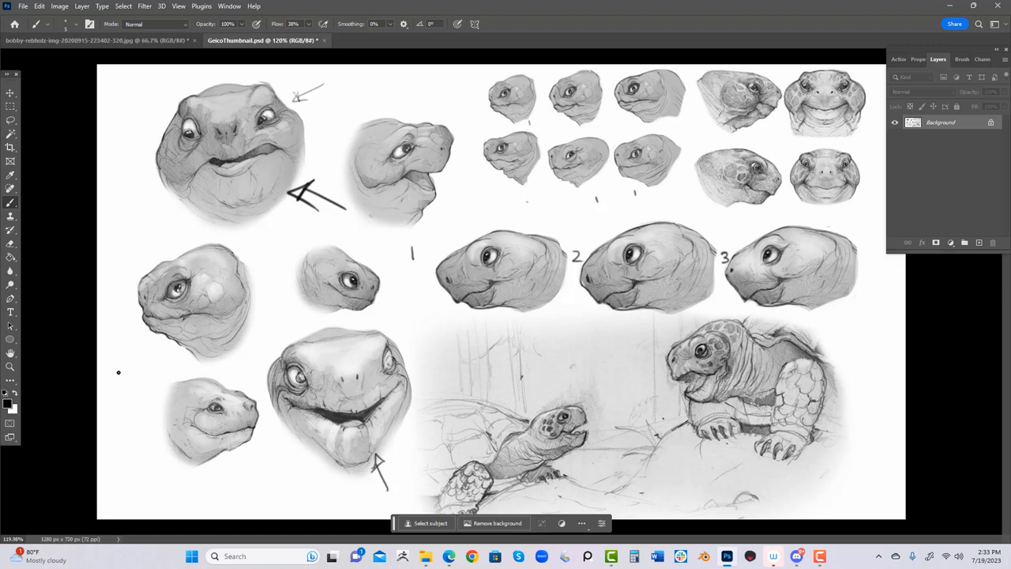
# Draw a short arrow pointing at the left-middle turtle head.
pyautogui.moveTo(119, 373); pyautogui.dragTo(151, 359)
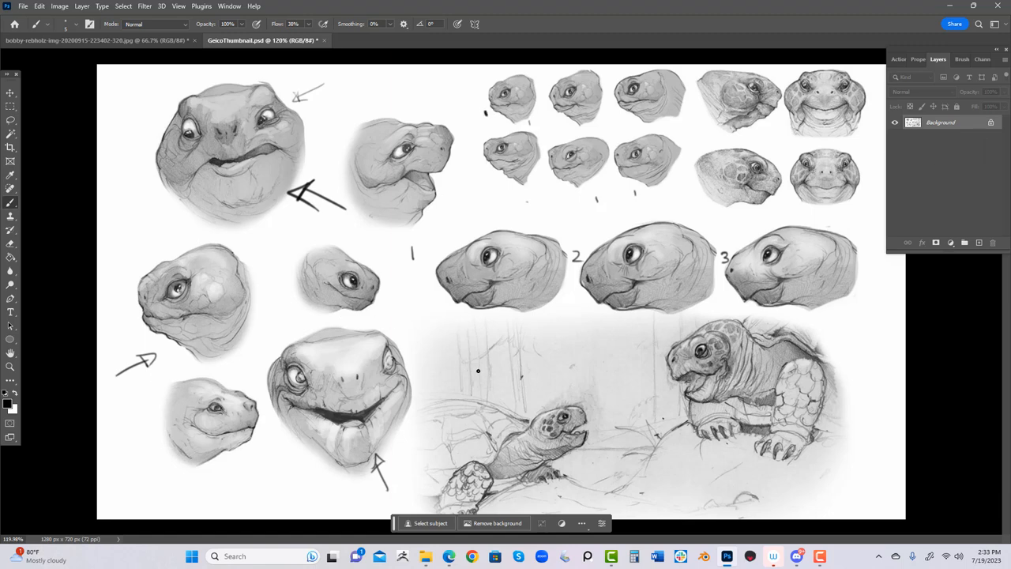
pyautogui.moveTo(664, 454)
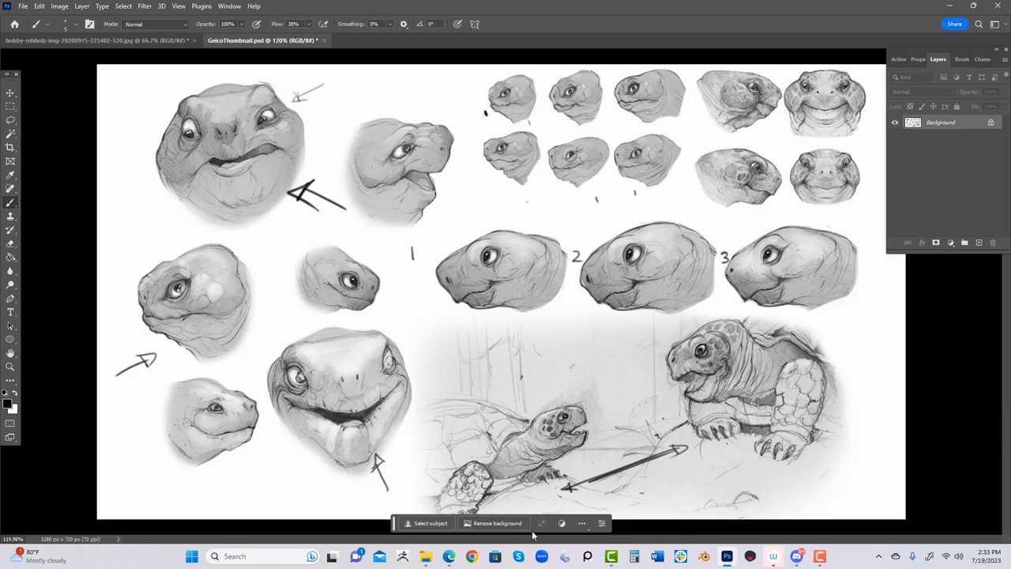
pyautogui.moveTo(528, 534)
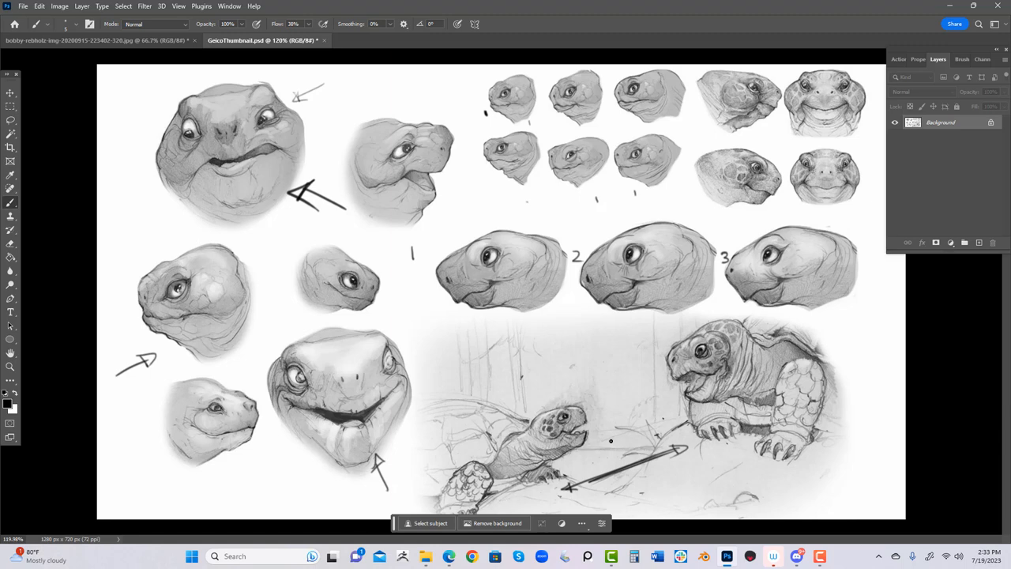
pyautogui.moveTo(553, 492)
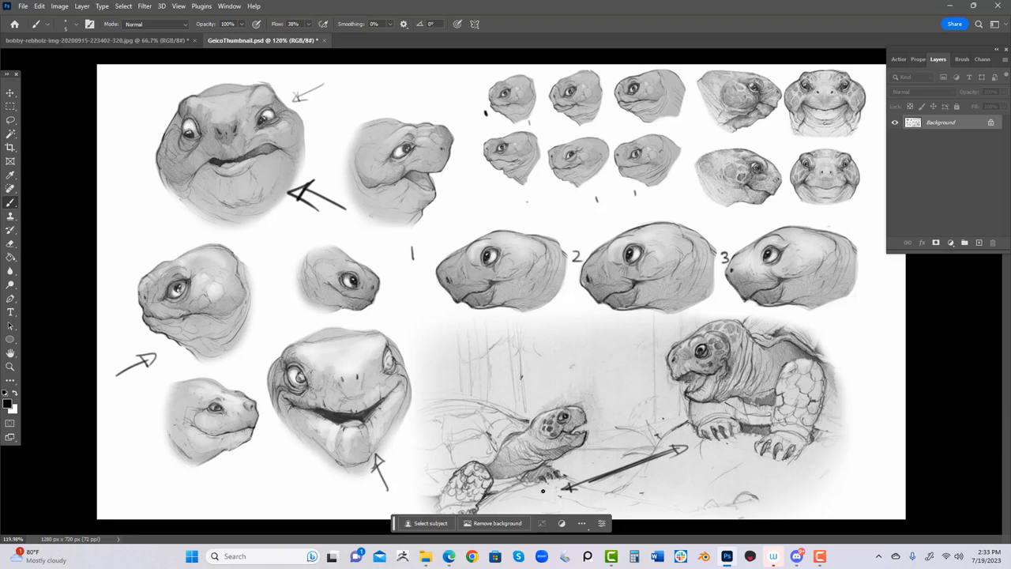
pyautogui.moveTo(533, 485)
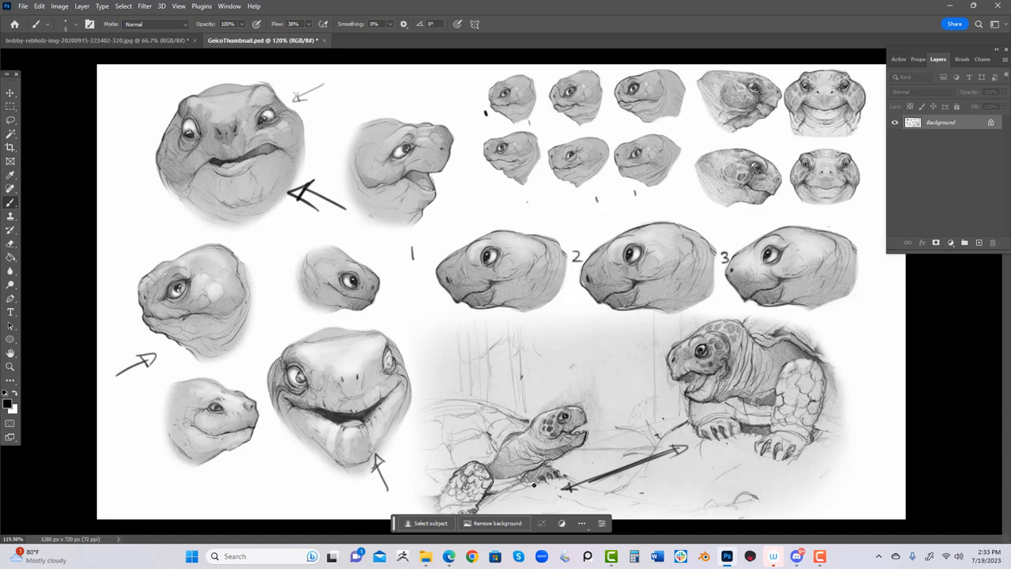